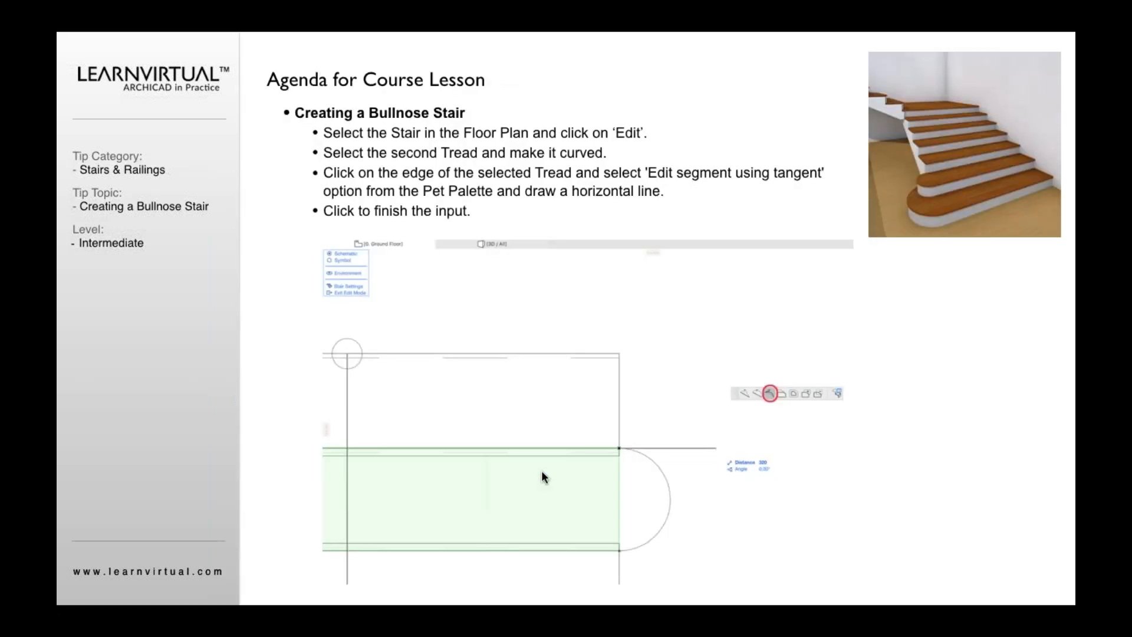
mouse_move(668, 371)
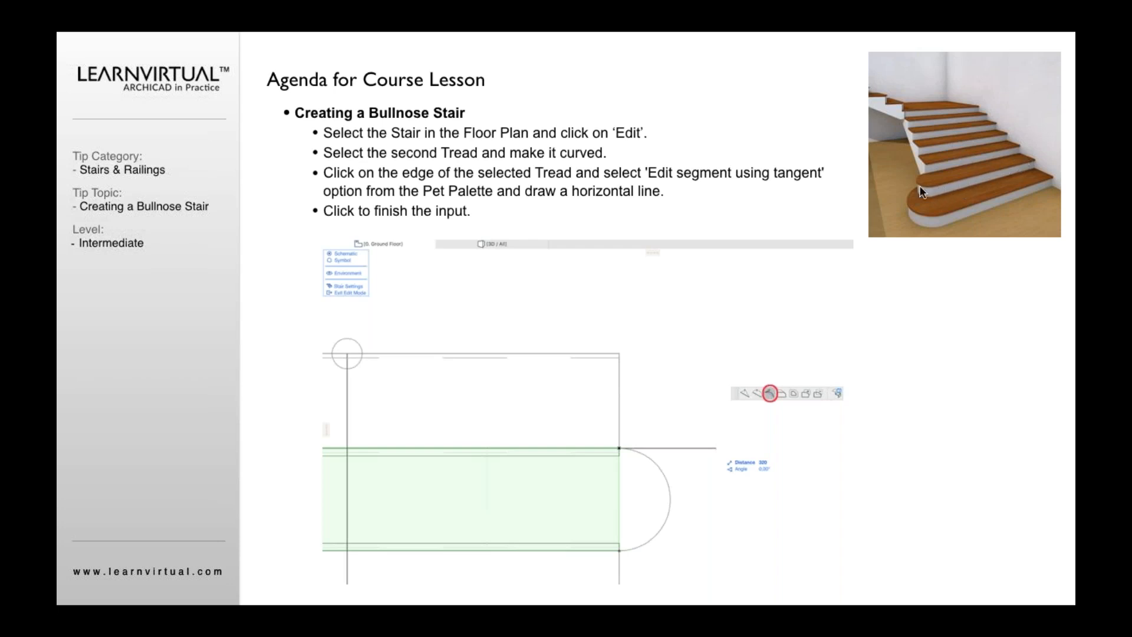
mouse_move(1038, 171)
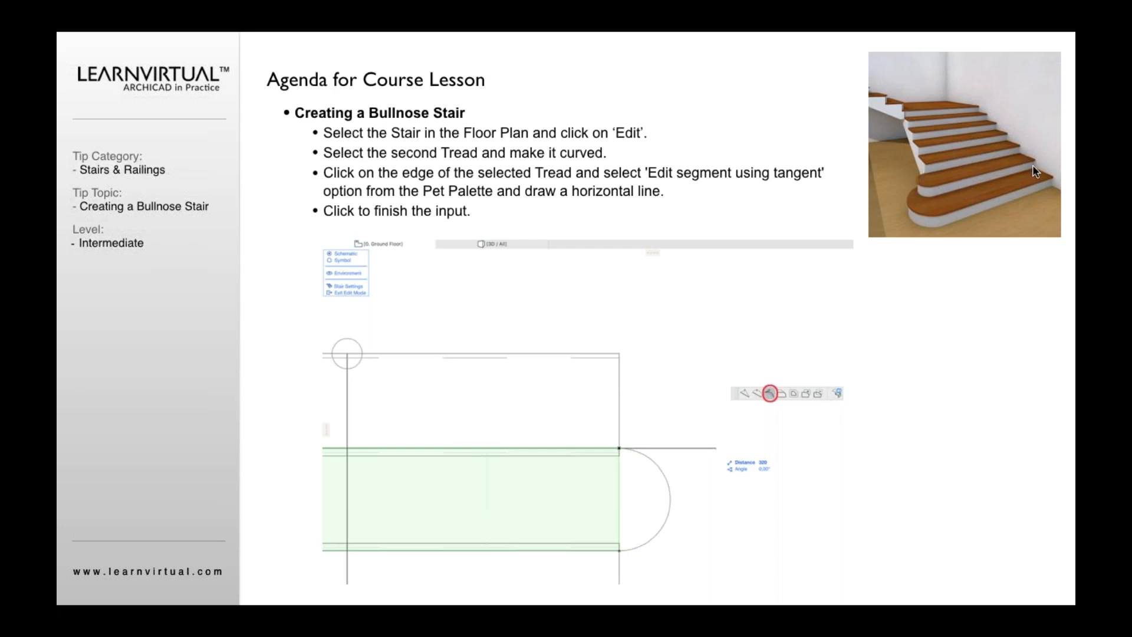
mouse_move(887, 142)
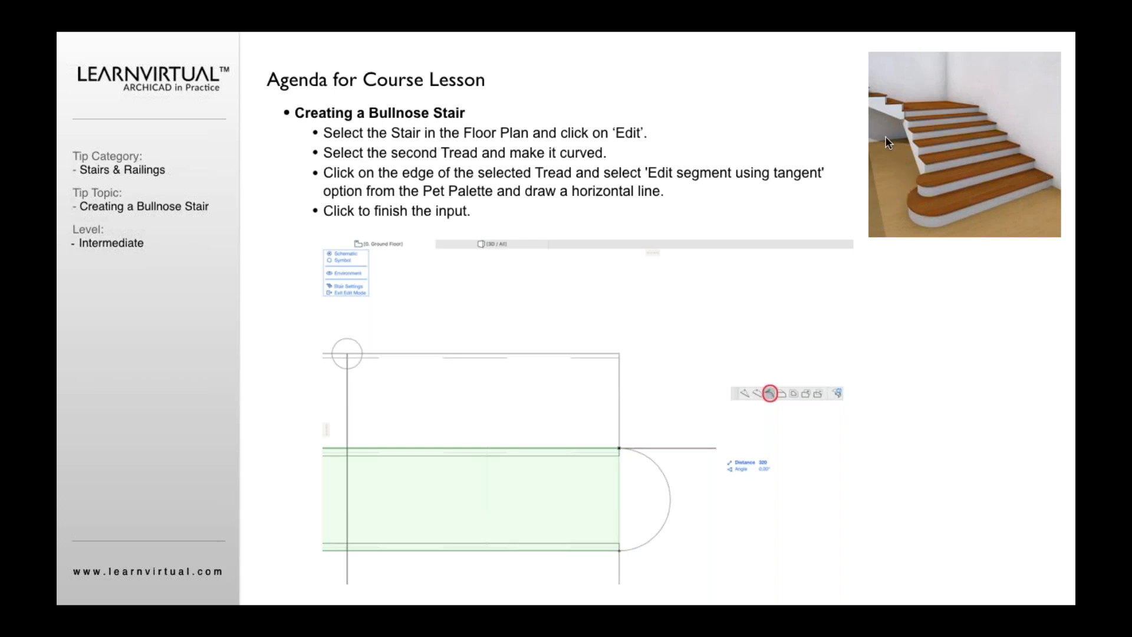
mouse_move(550, 296)
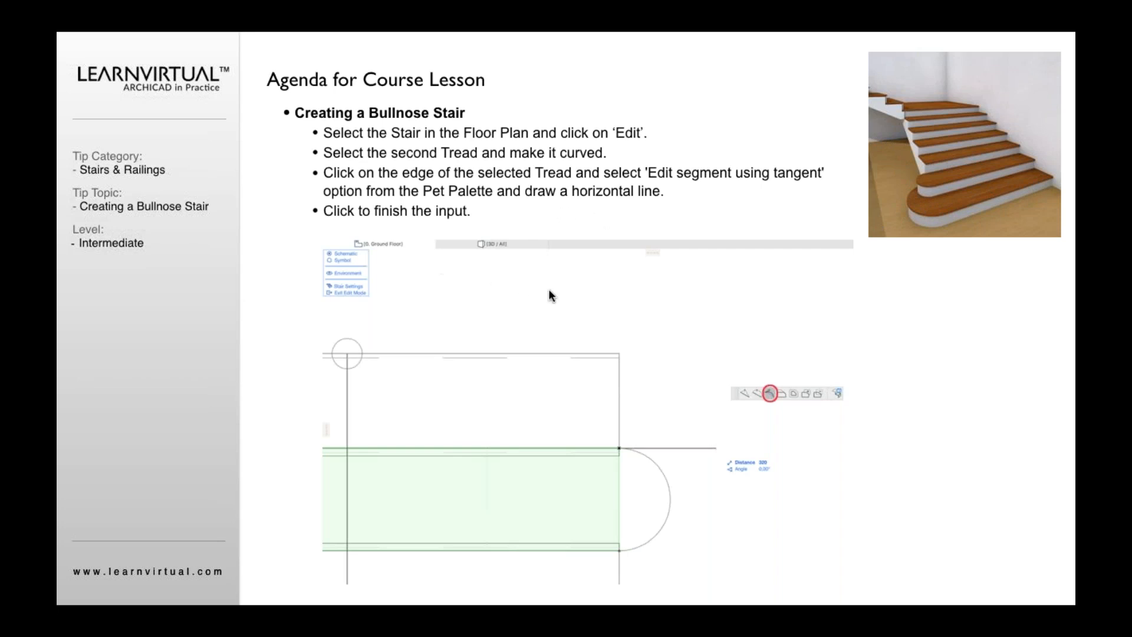
mouse_move(578, 469)
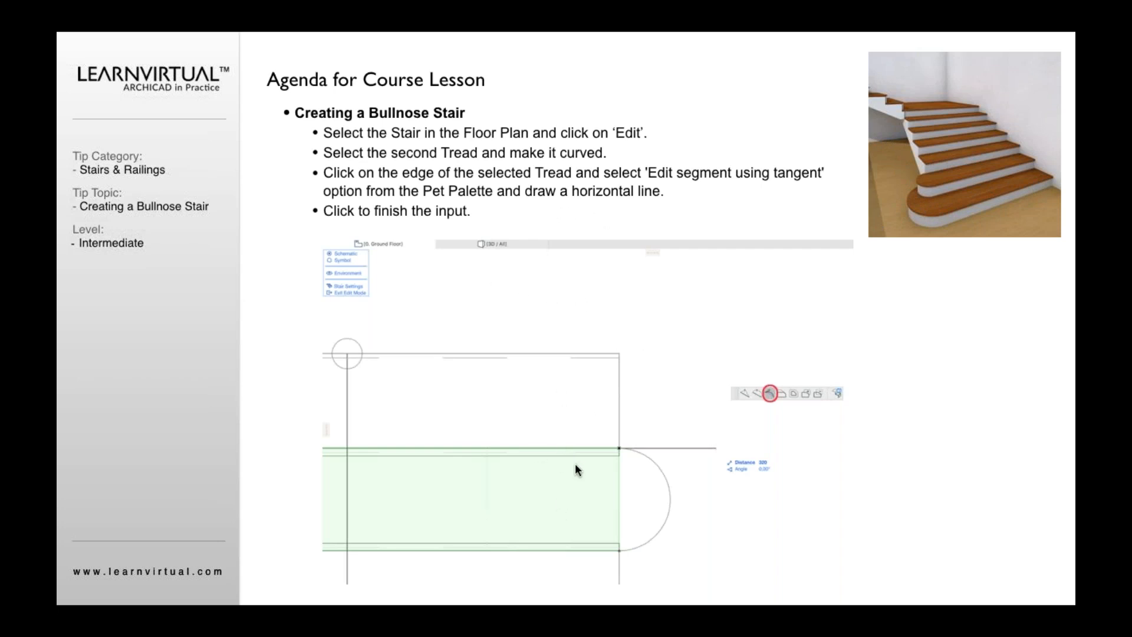
mouse_move(473, 466)
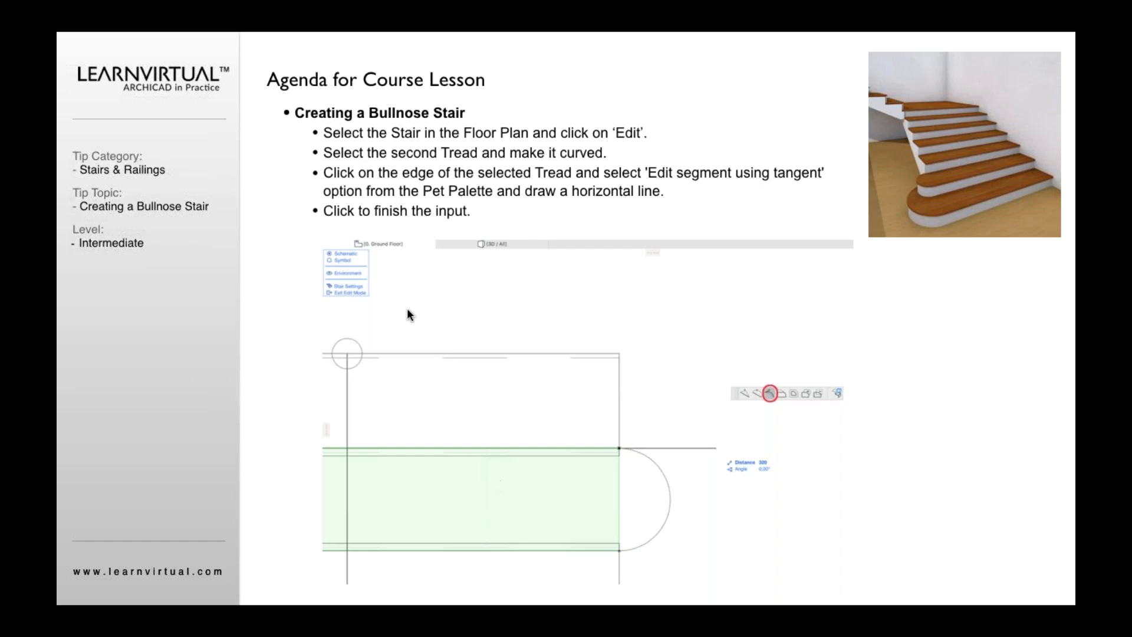
mouse_move(545, 267)
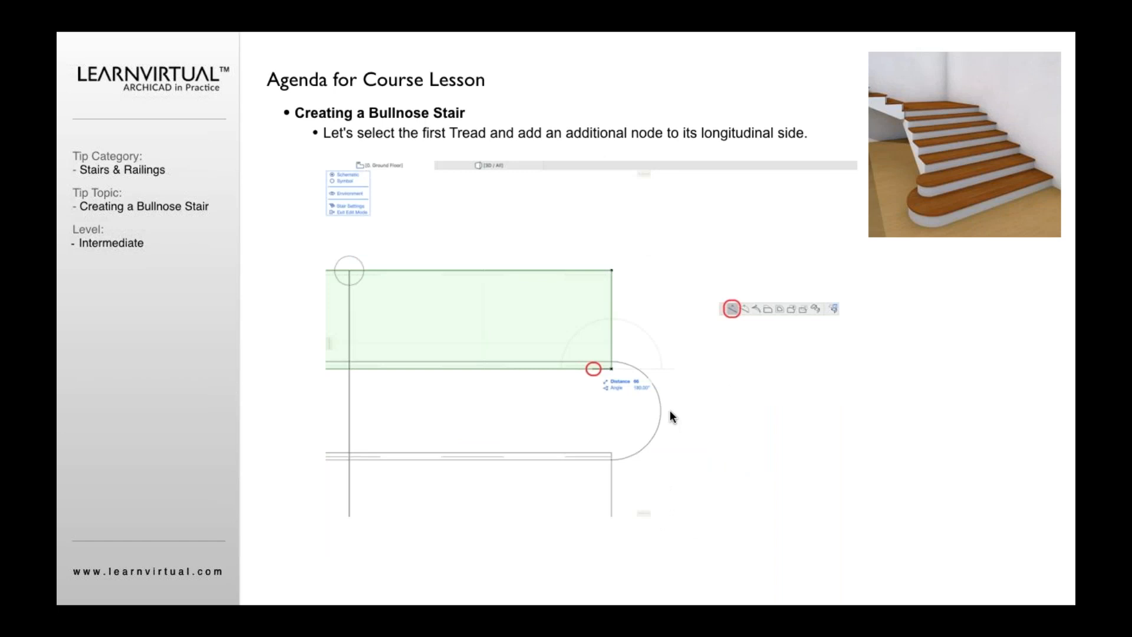
mouse_move(550, 298)
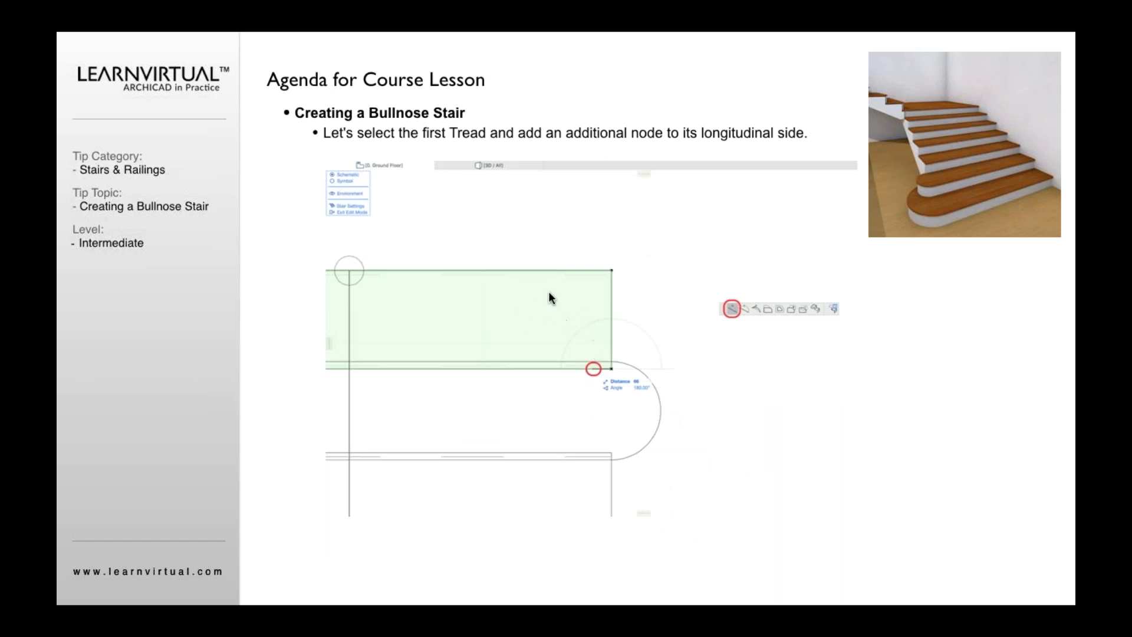
mouse_move(565, 322)
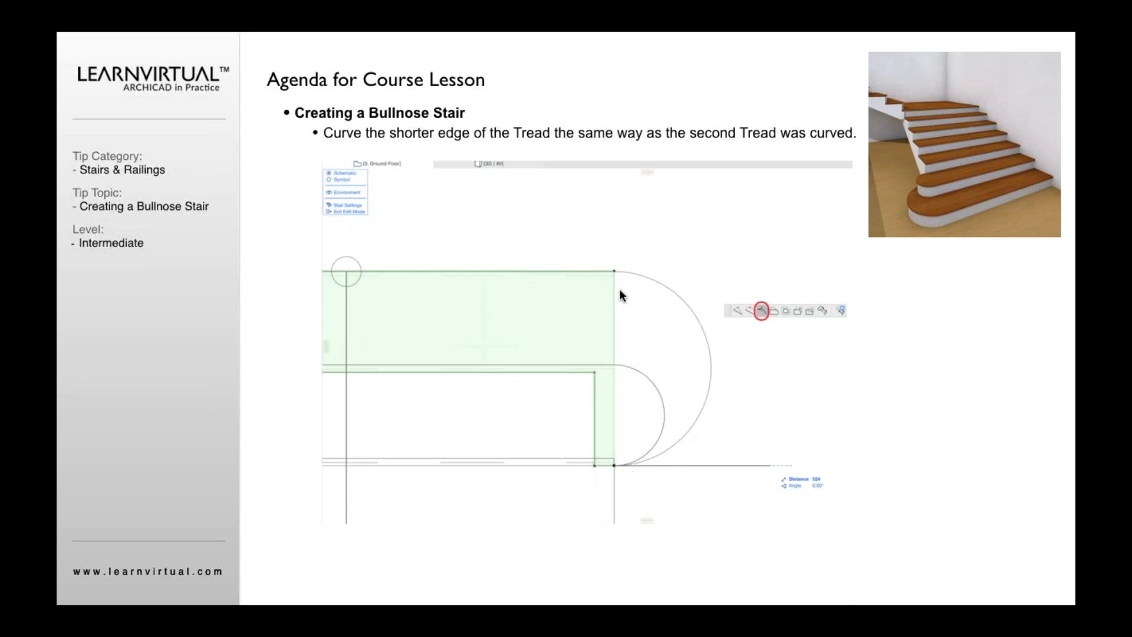
mouse_move(570, 332)
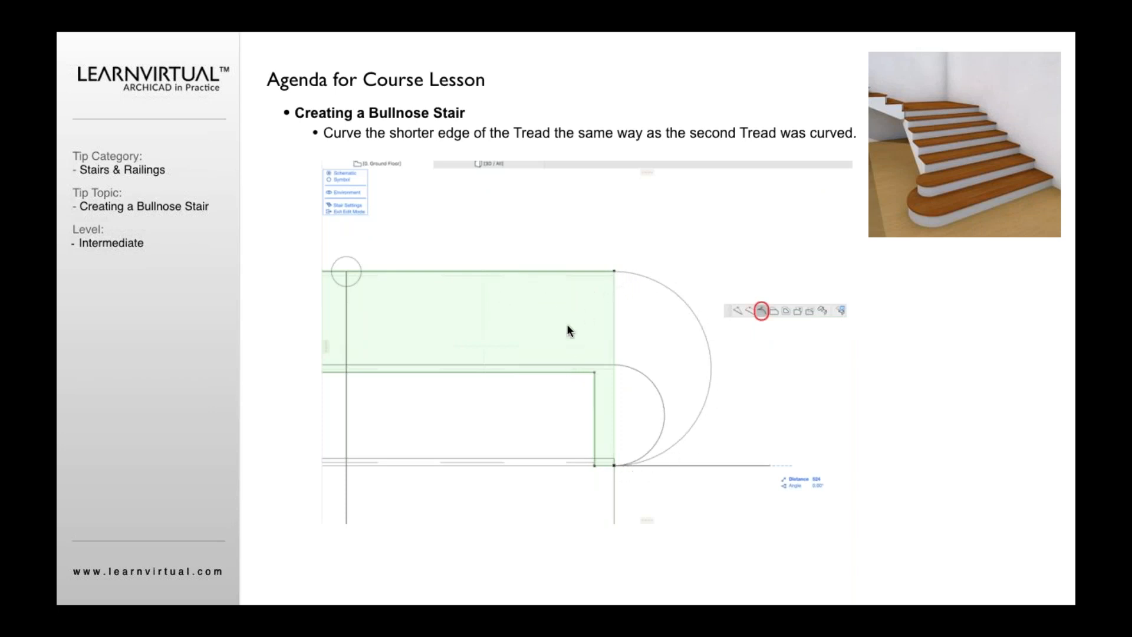
mouse_move(608, 413)
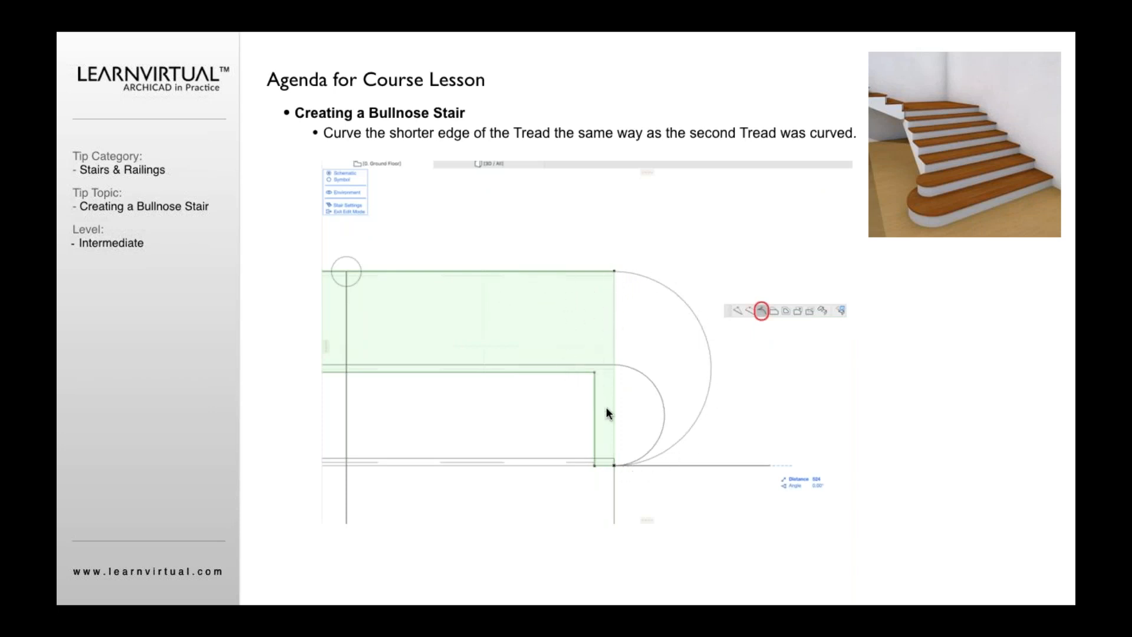
mouse_move(647, 371)
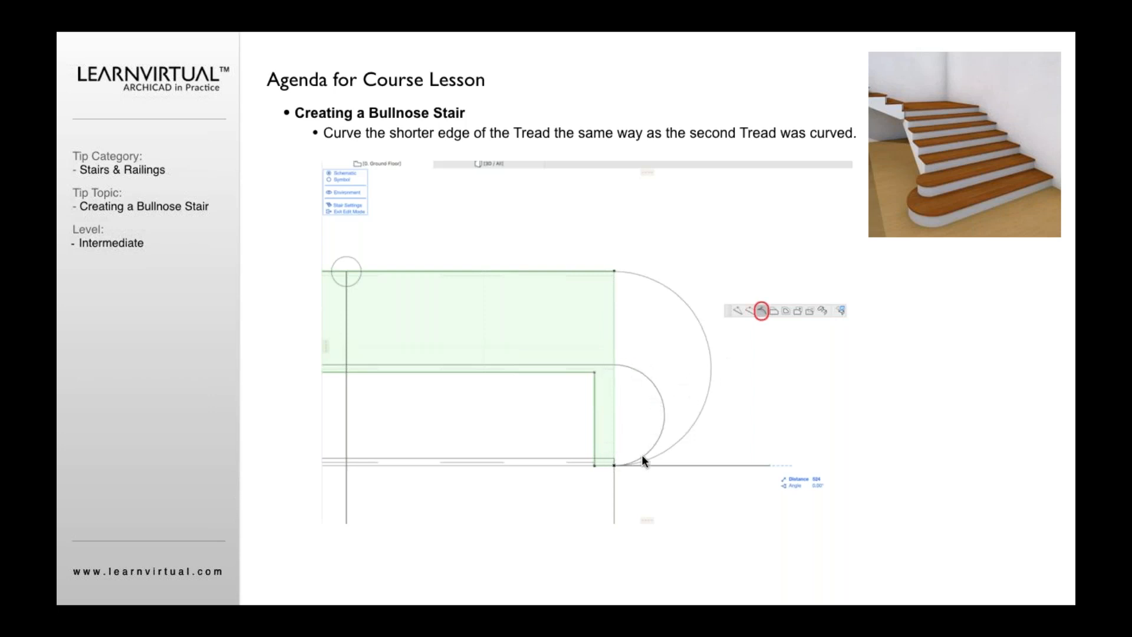
mouse_move(614, 292)
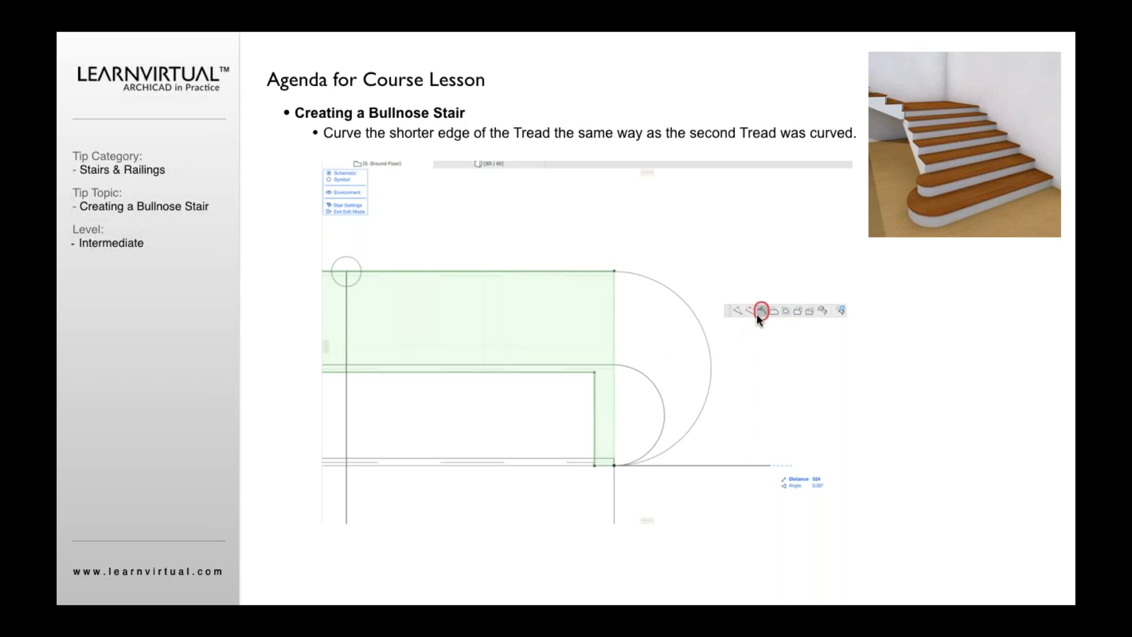
mouse_move(620, 293)
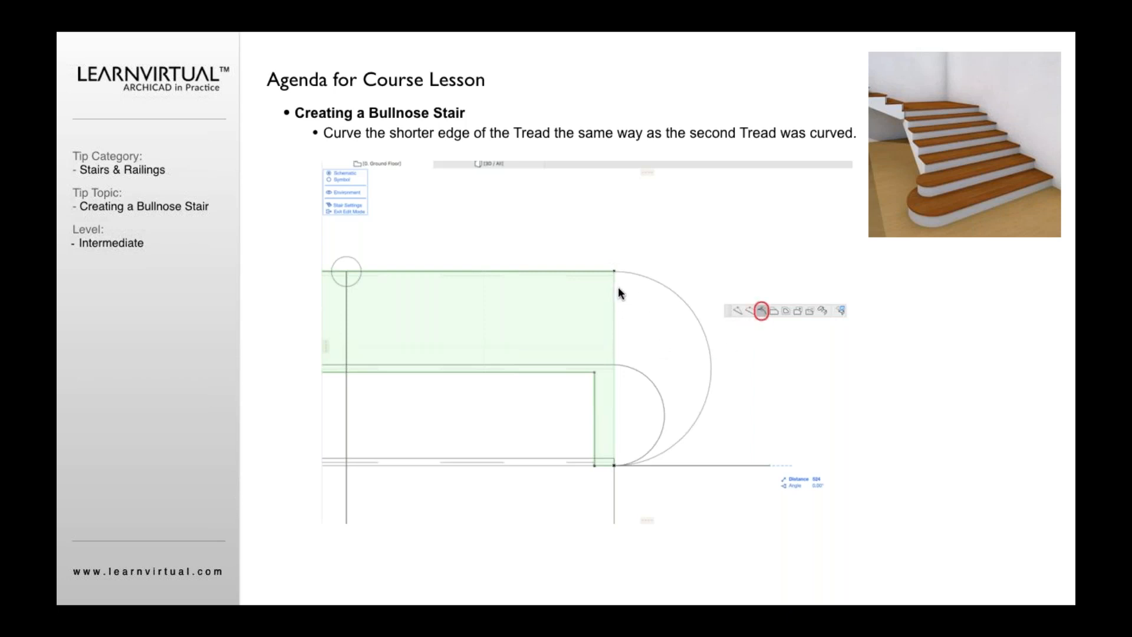
mouse_move(715, 402)
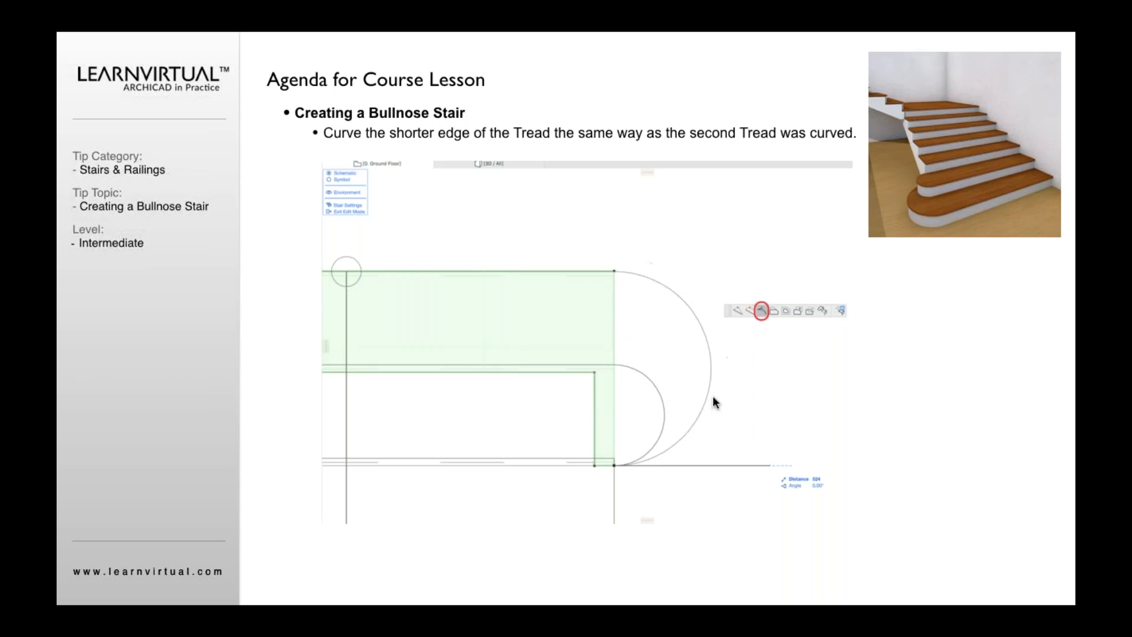
mouse_move(663, 448)
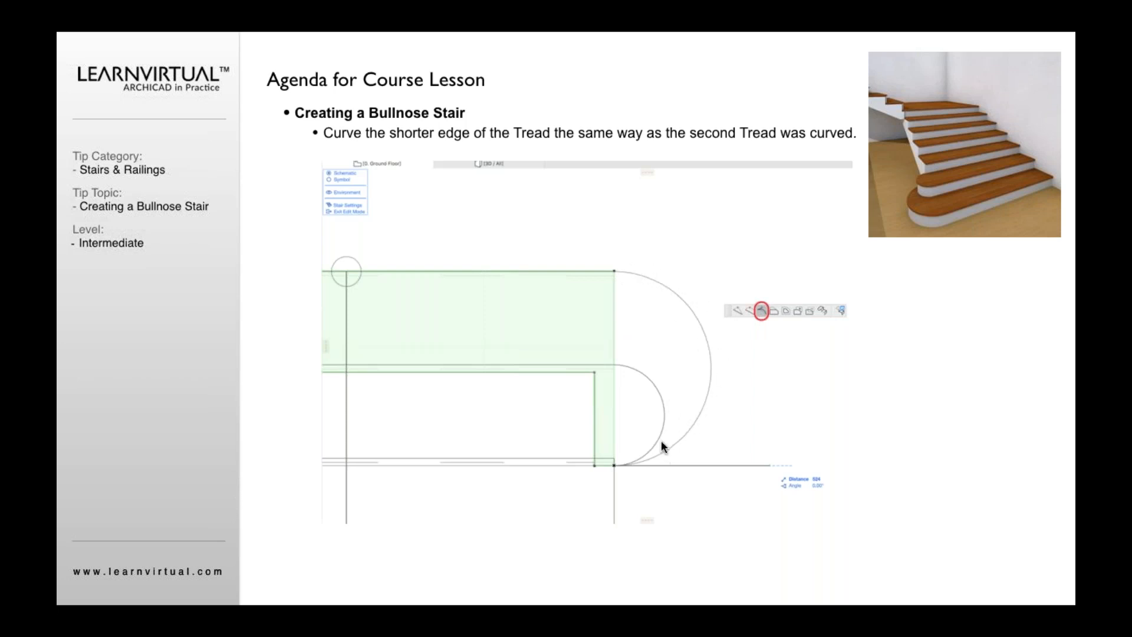
mouse_move(665, 399)
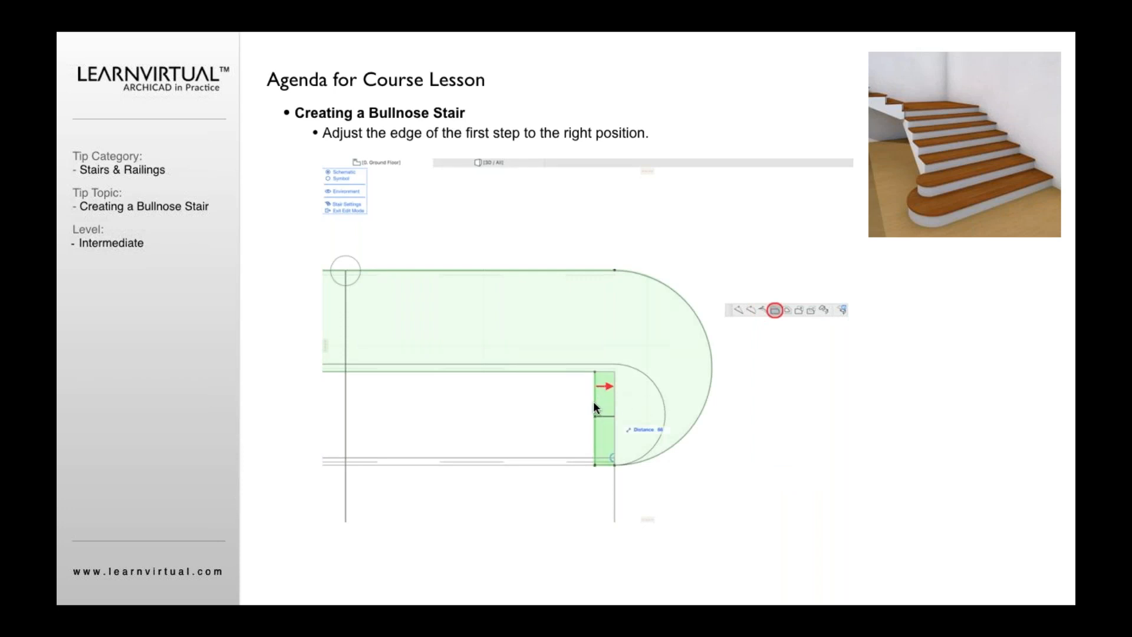
mouse_move(615, 444)
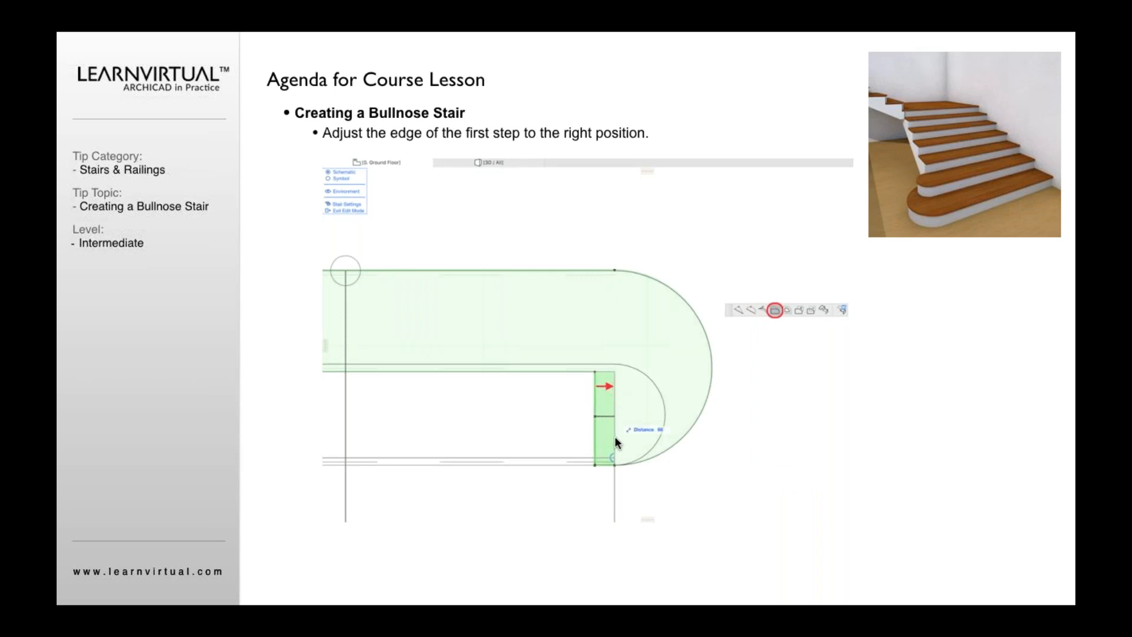
mouse_move(614, 418)
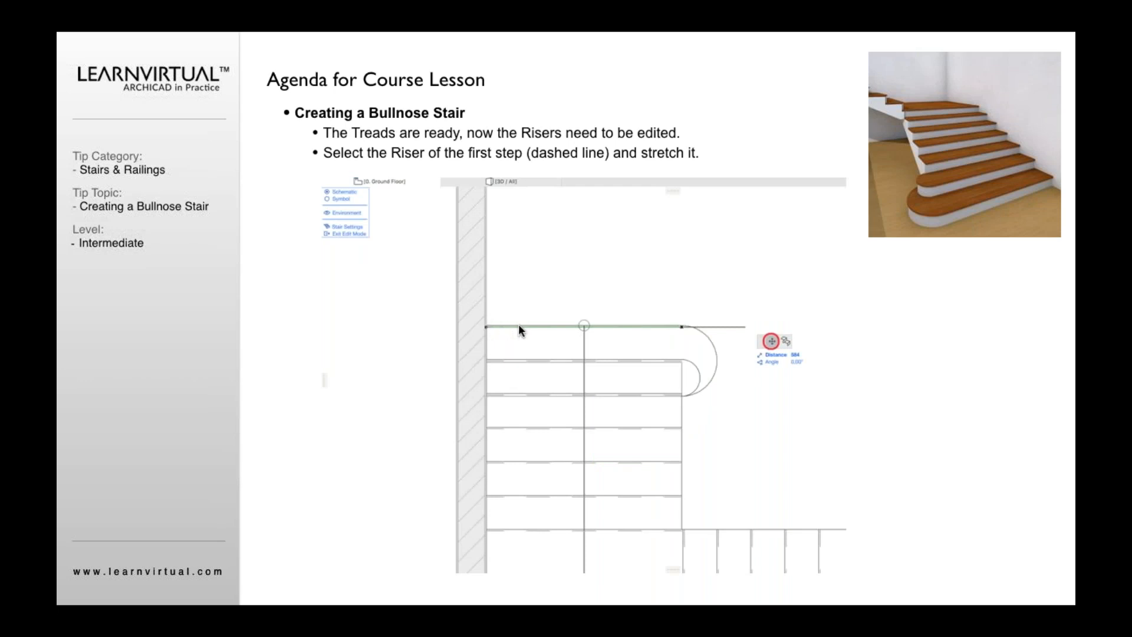
mouse_move(685, 331)
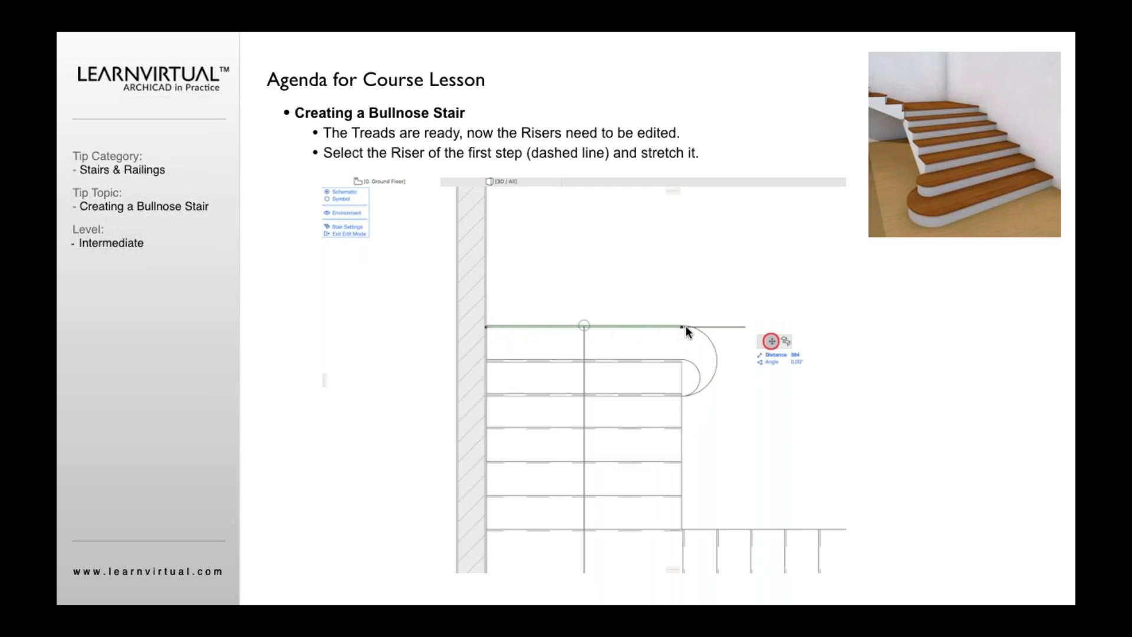
mouse_move(590, 334)
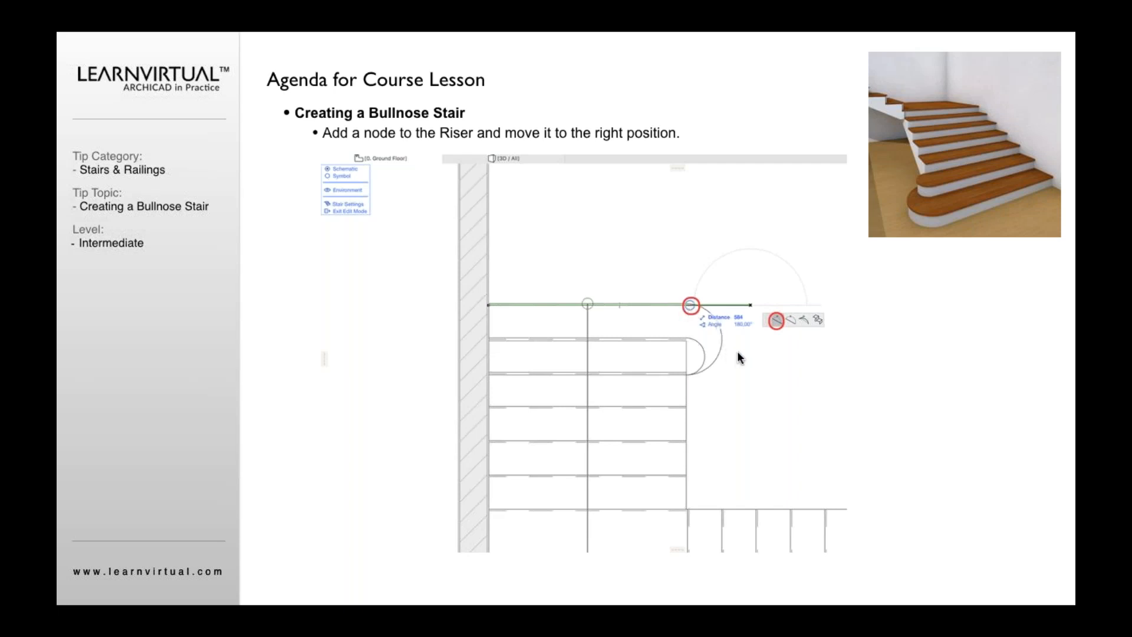
Step: Drag the first riser's endpoint down to make its end segment vertical
left_click_drag(685, 302, 697, 422)
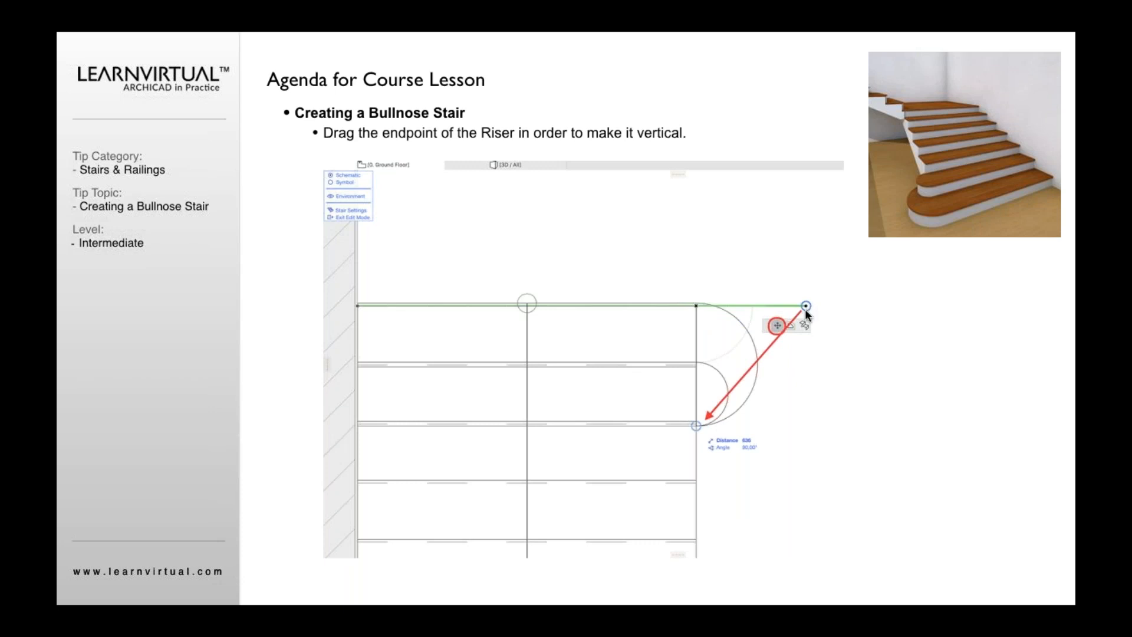
mouse_move(693, 431)
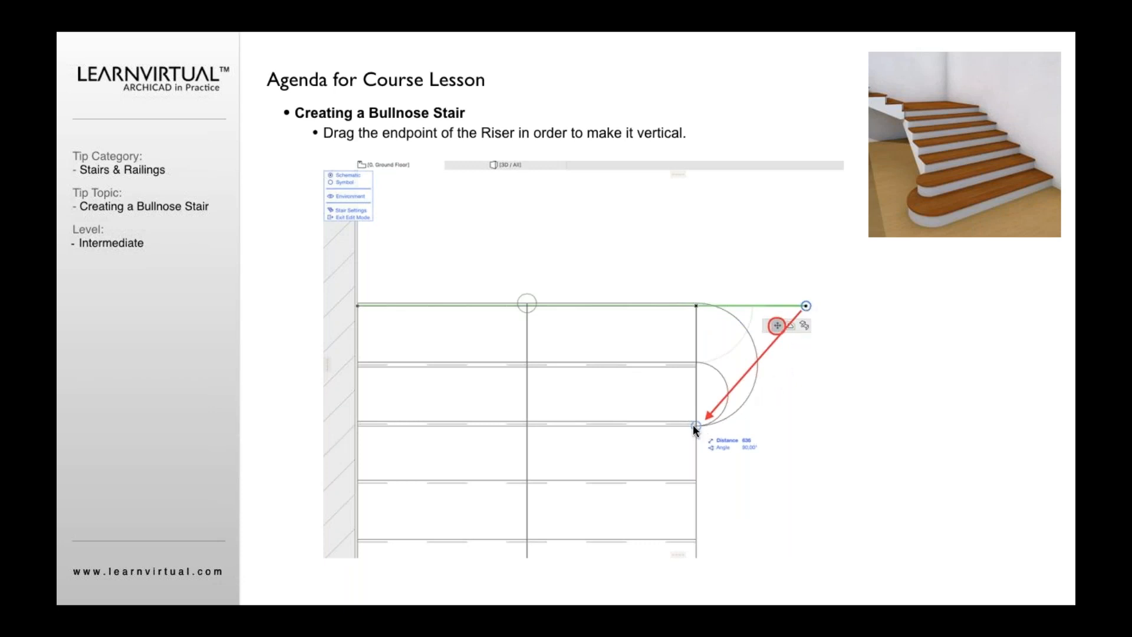
left_click(797, 318)
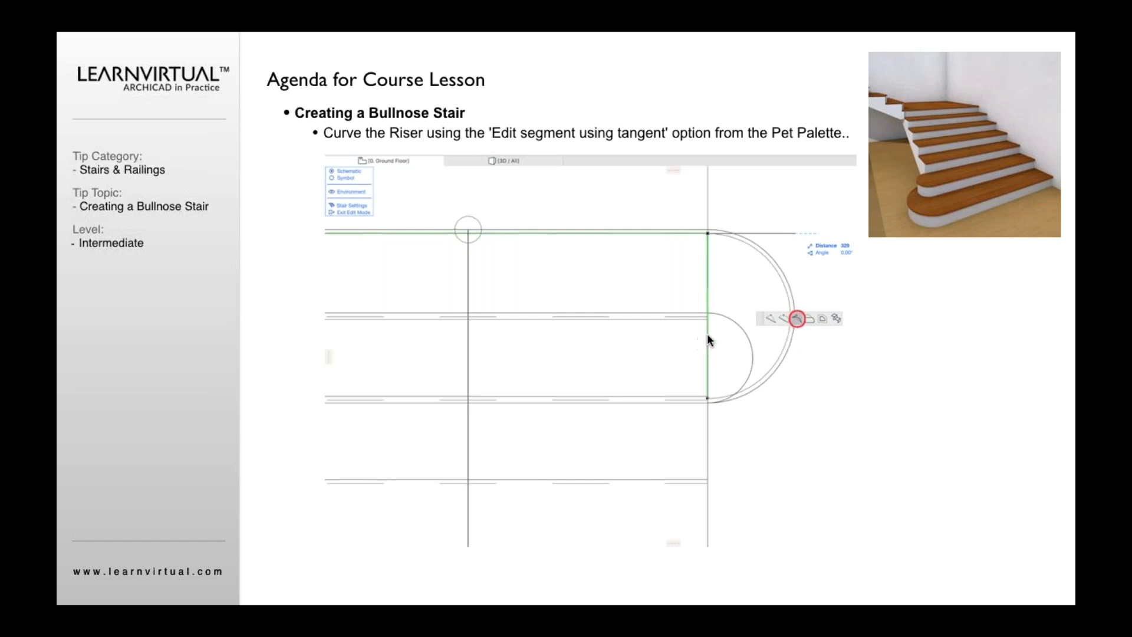
mouse_move(734, 248)
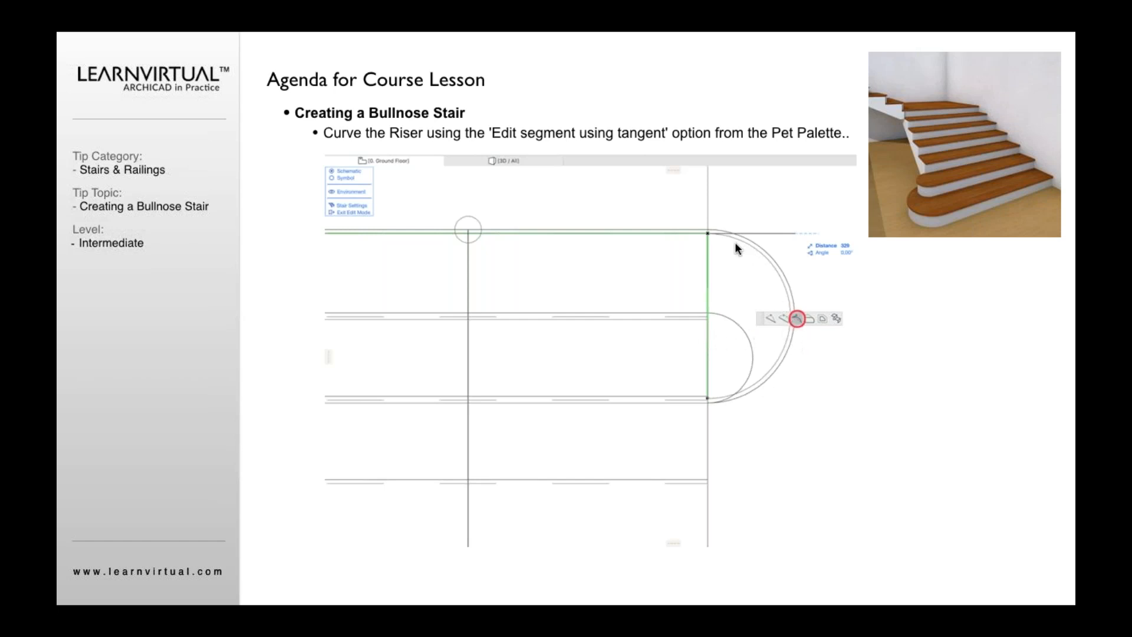
mouse_move(807, 343)
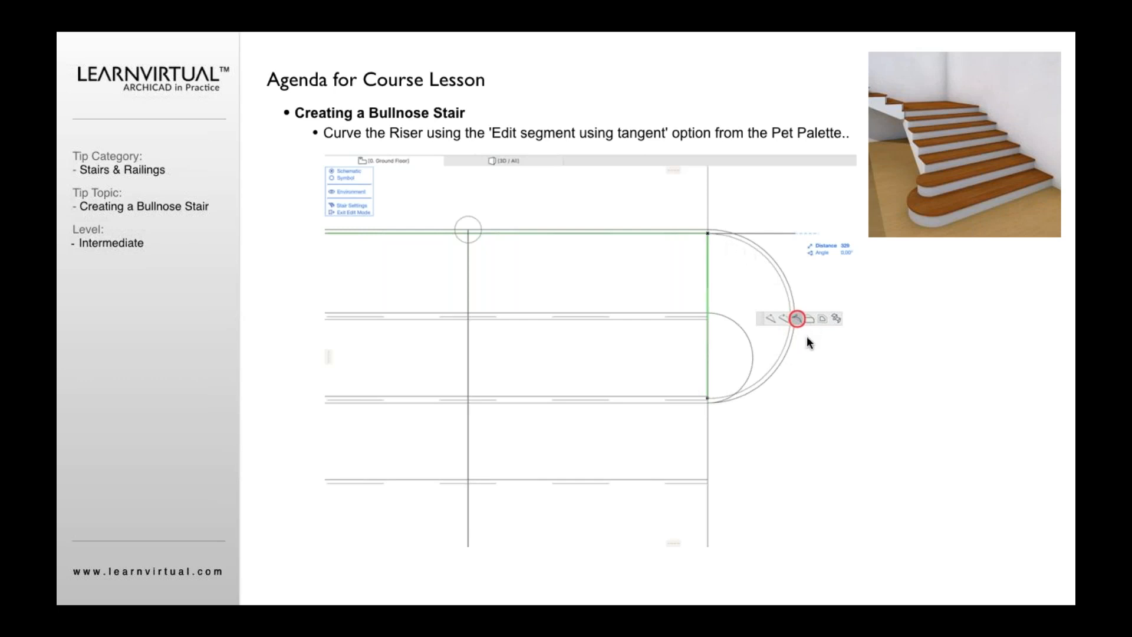
mouse_move(711, 411)
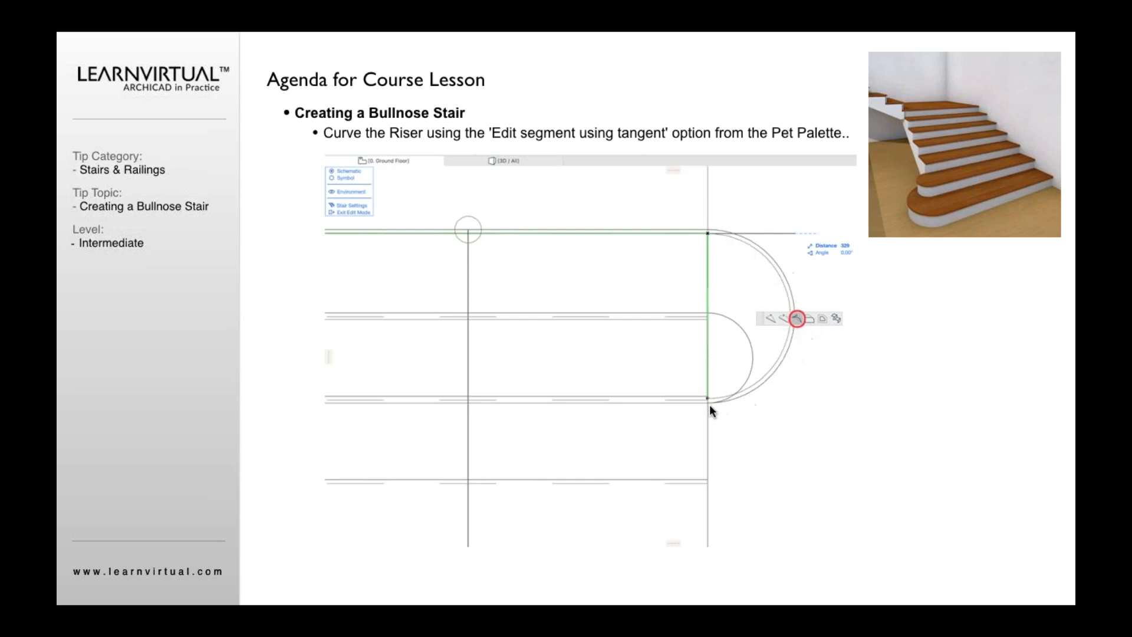